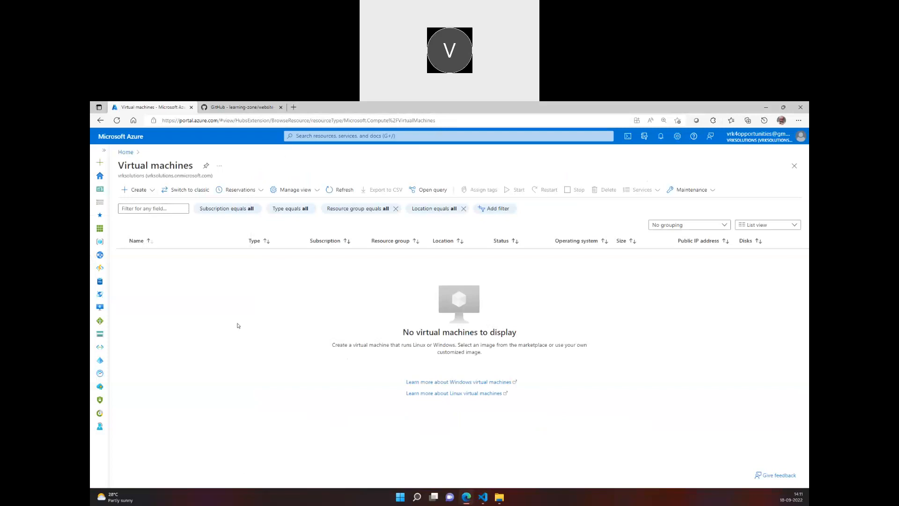
mouse_move(215, 318)
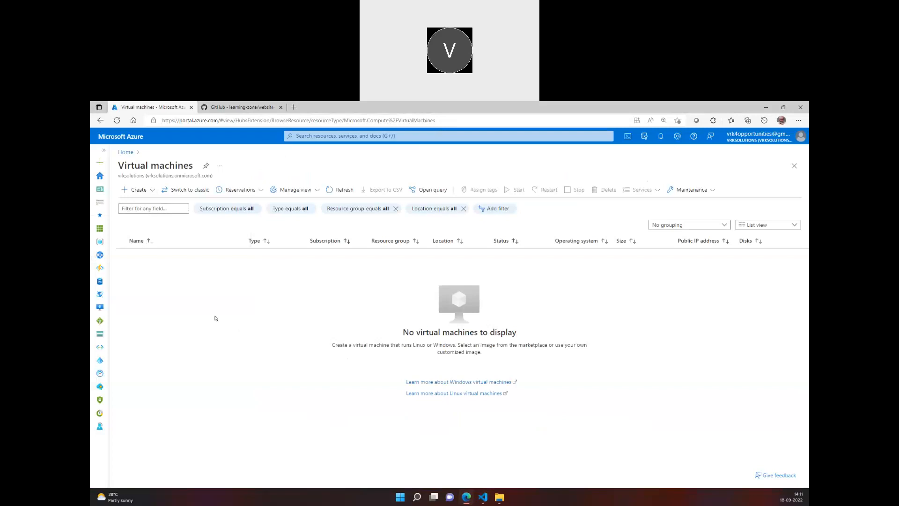
Start a new Azure virtual machine and enter win01 as its name.
click(135, 189)
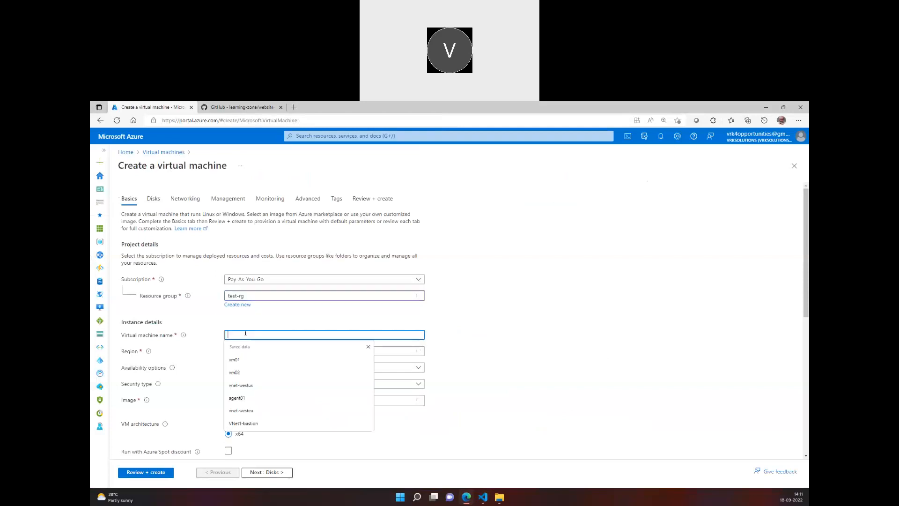
text(wind)
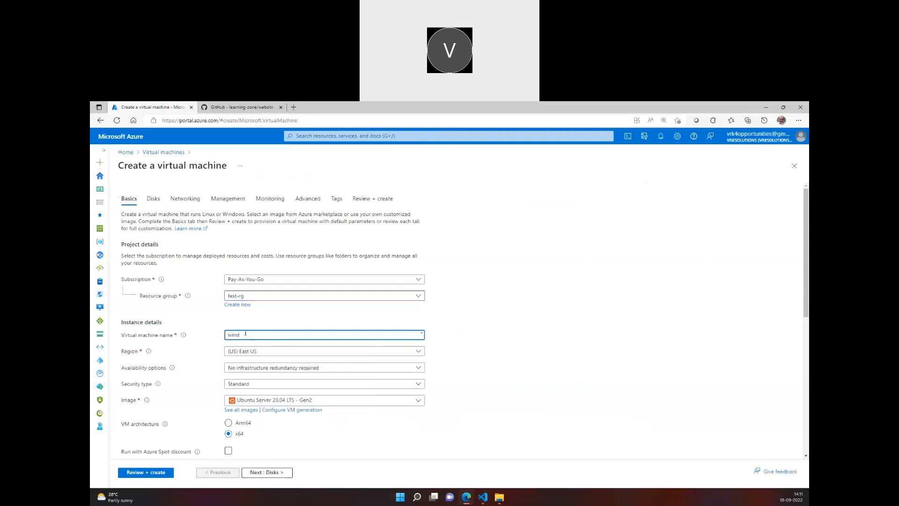
text(win02)
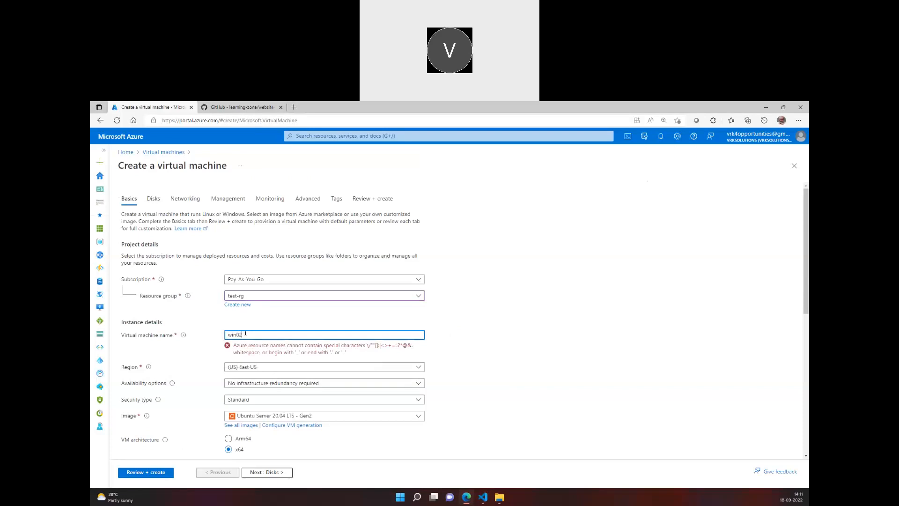
text(win01)
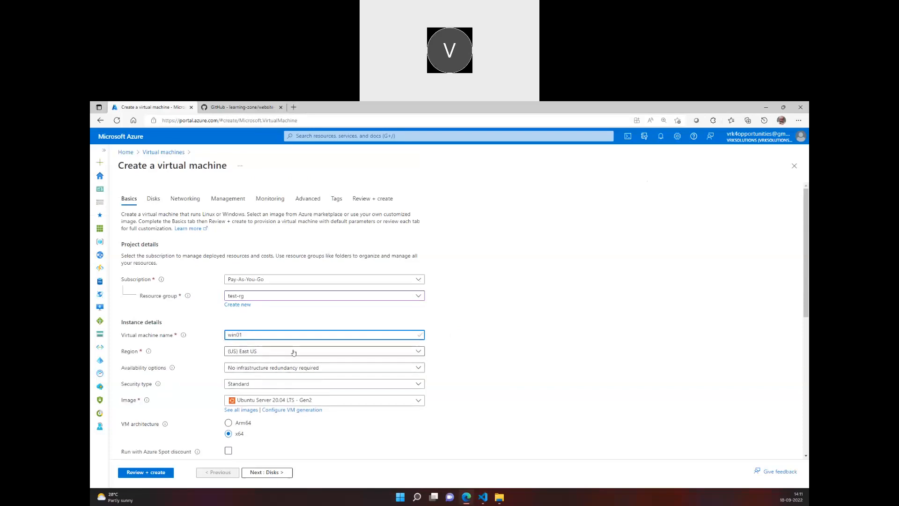
Set the Windows Server 2019 Datacenter image, Standard_D2s_v3 size and admin trainer, then go to review.
click(324, 399)
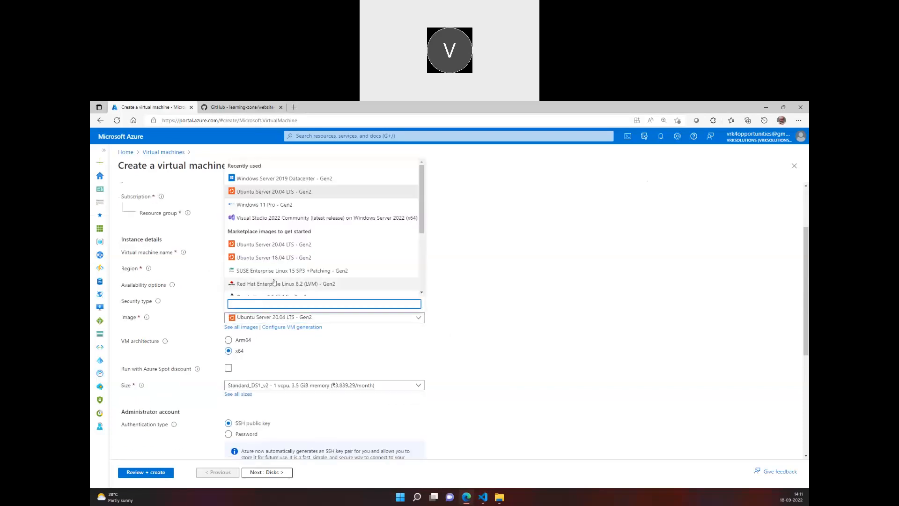
mouse_move(281, 178)
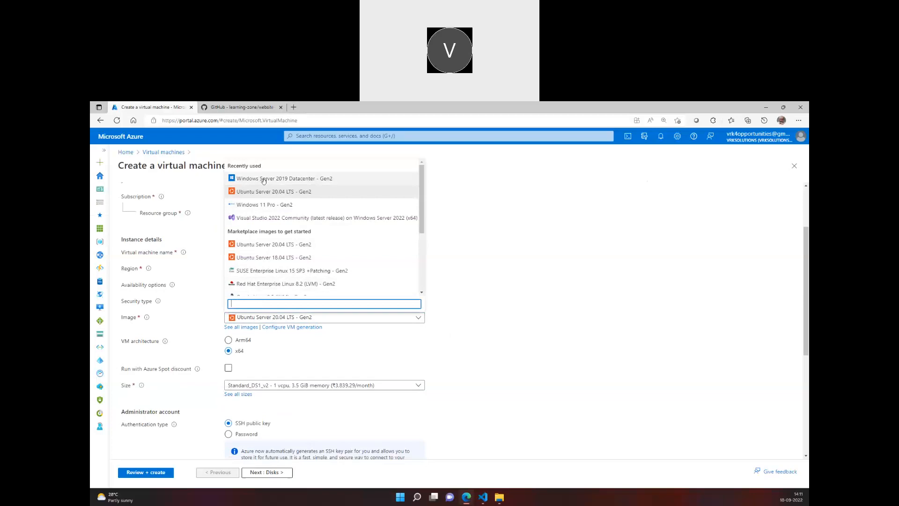
click(285, 179)
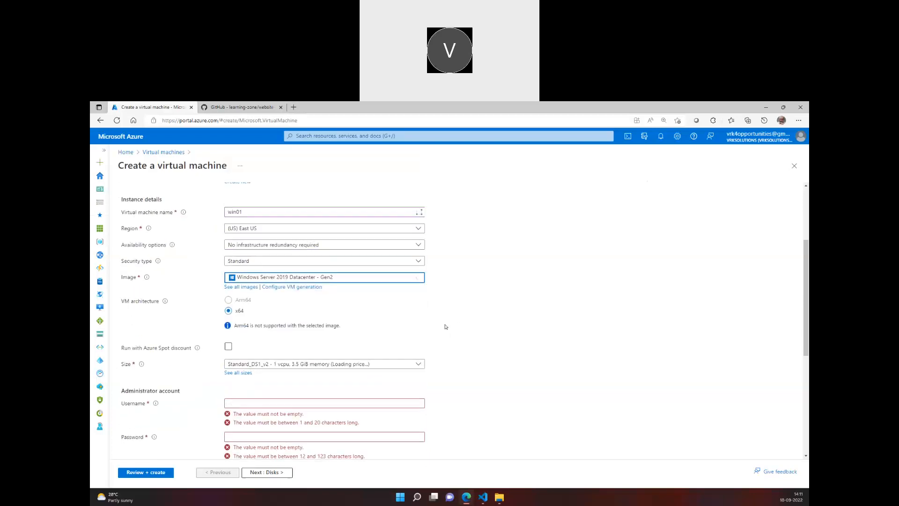
click(228, 346)
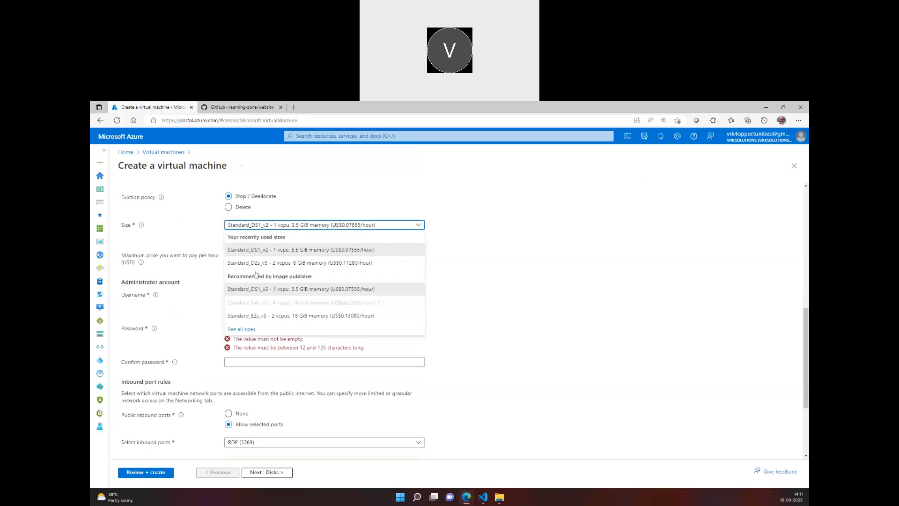
click(299, 263)
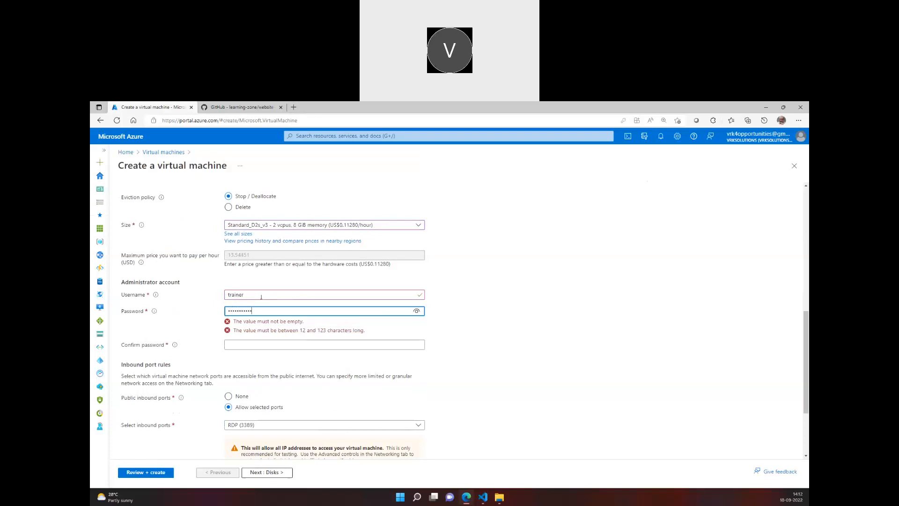
click(324, 327)
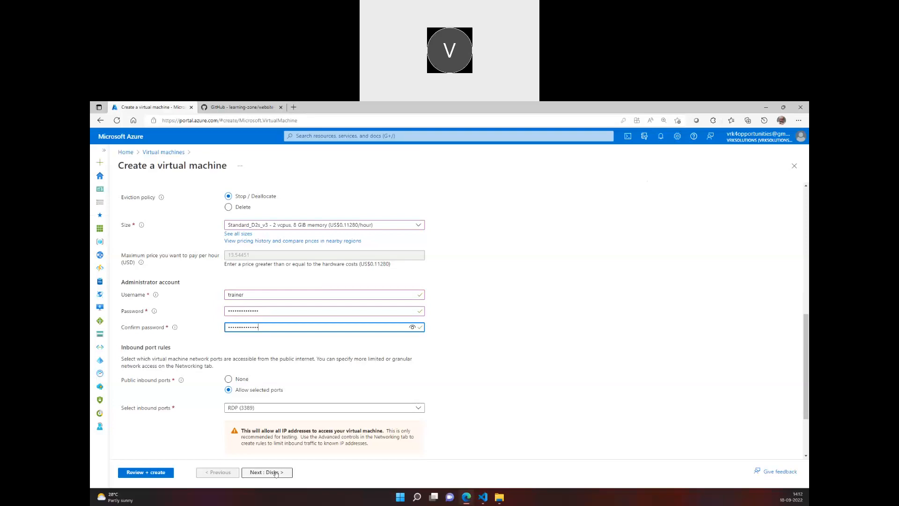
click(265, 472)
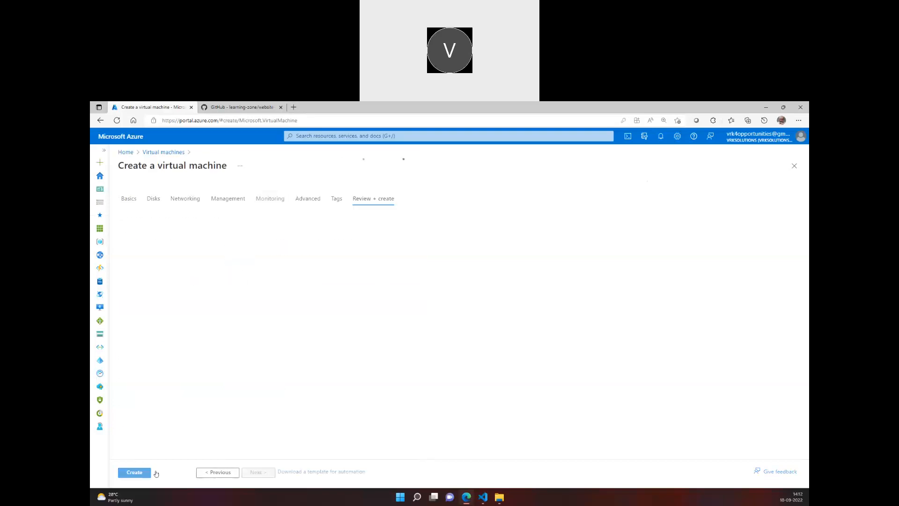
Create win01 once validation passes and wait until the deployment is complete.
click(133, 471)
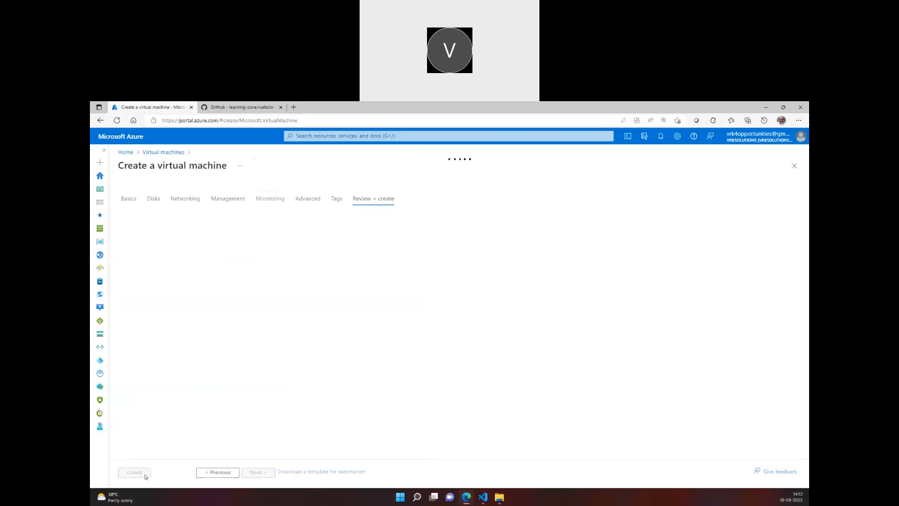
click(133, 471)
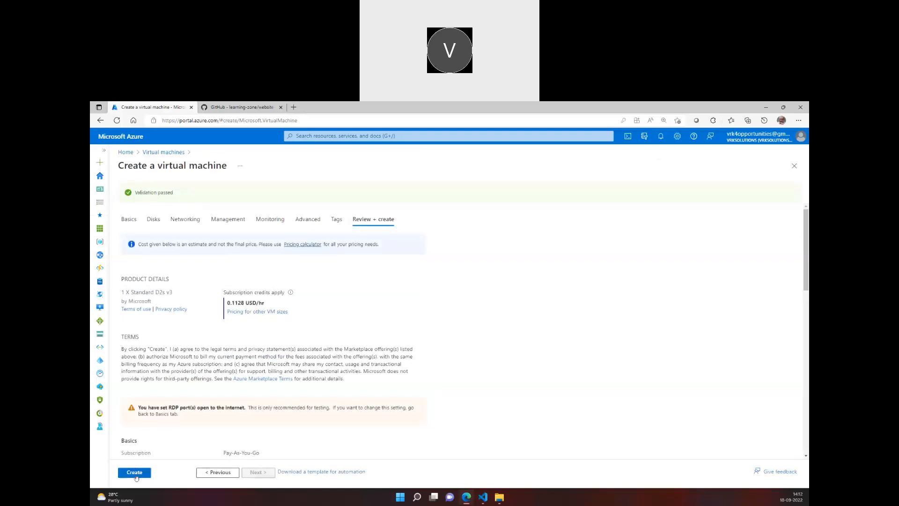
click(134, 472)
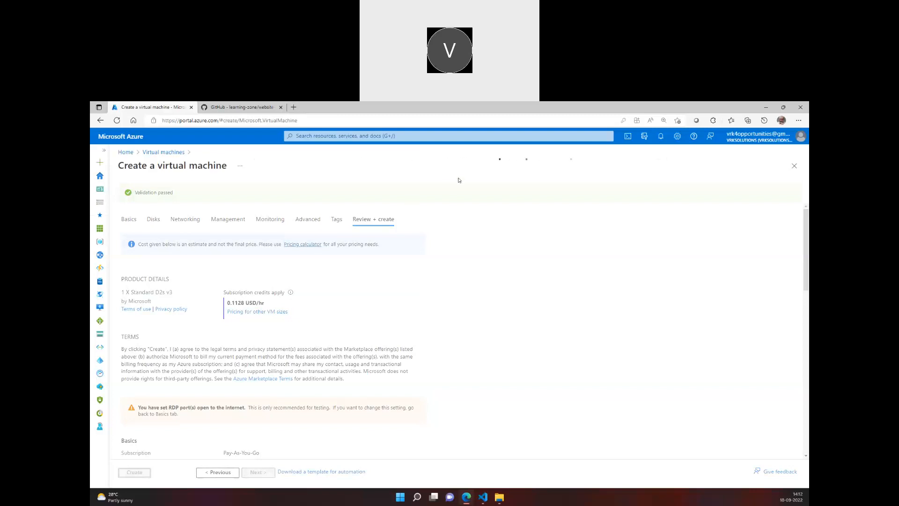
click(134, 471)
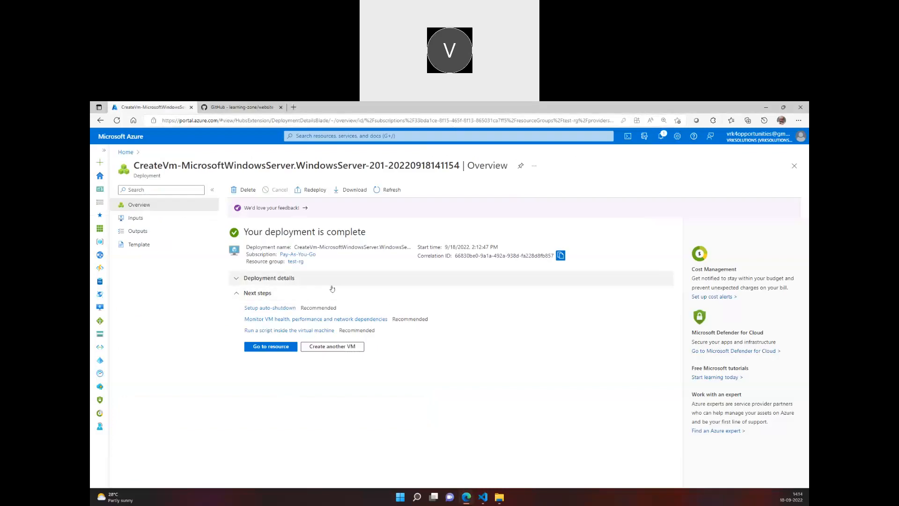
Open the win01 resource, copy public IP 20.232.206.1, and start Remote Desktop Connection.
click(270, 345)
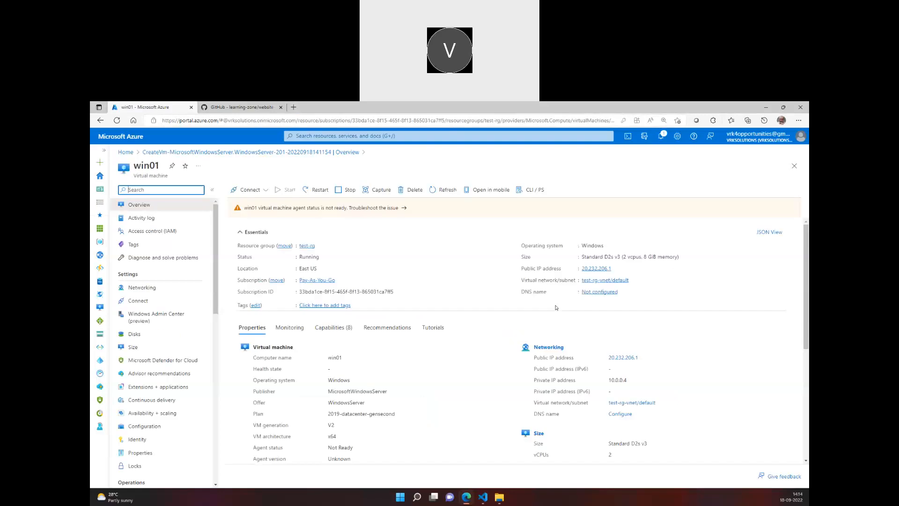
click(615, 268)
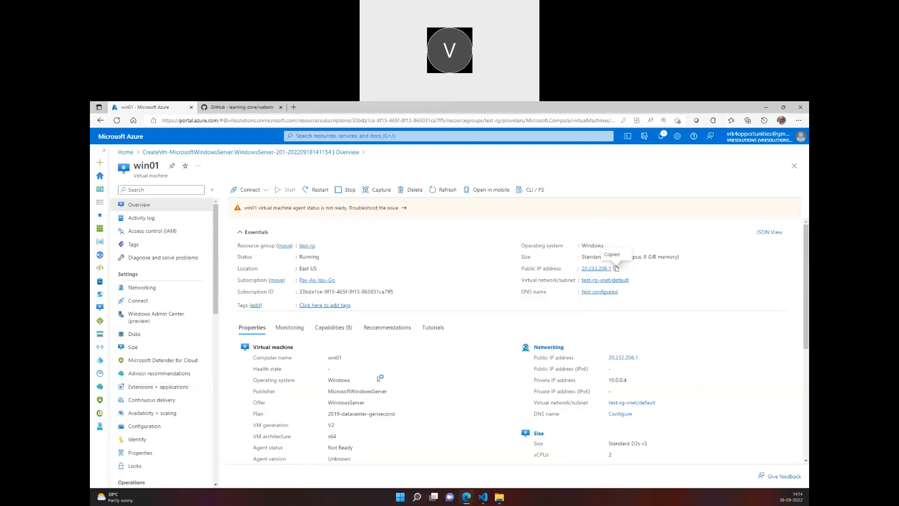
click(248, 189)
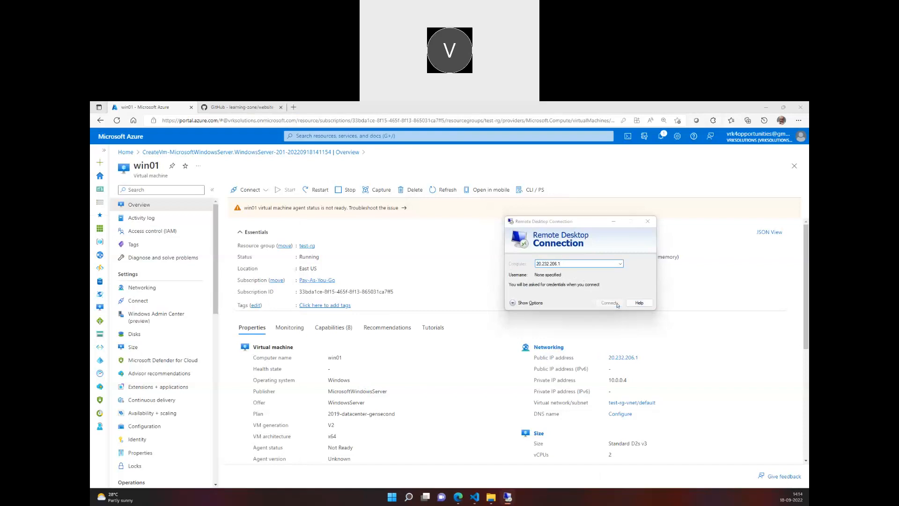
Remote into 20.232.206.1 as trainer and accept the unverified certificate warning.
click(608, 303)
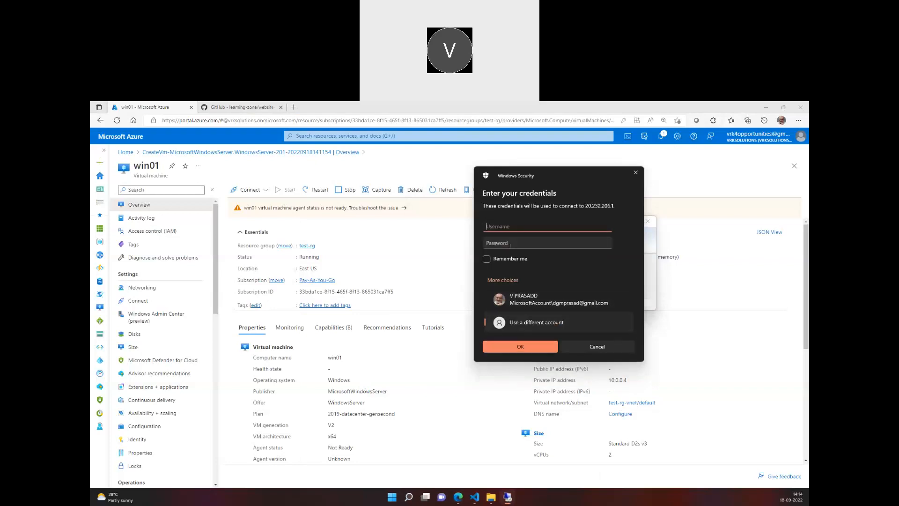
text(trainer)
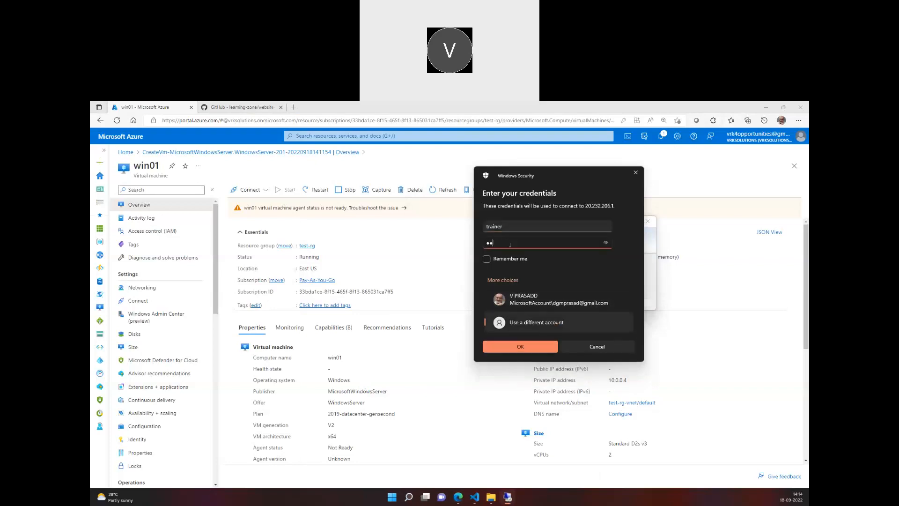
text(password)
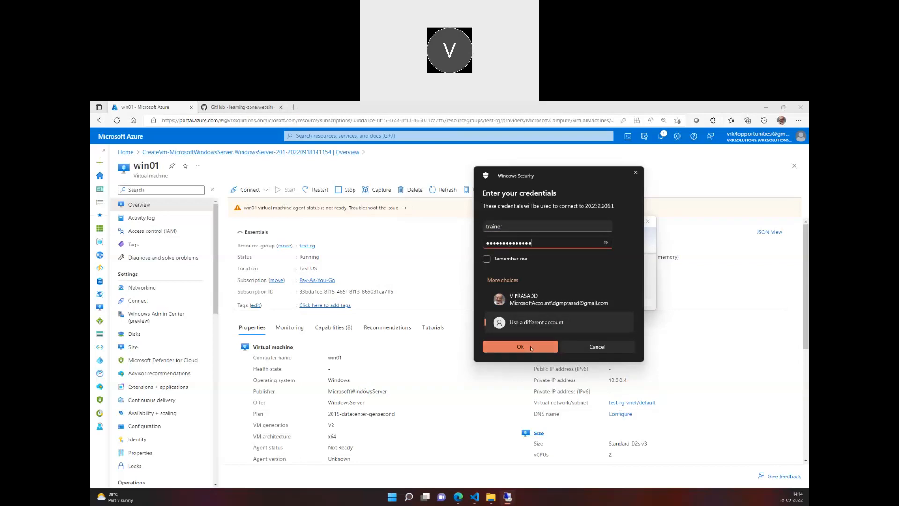
click(519, 346)
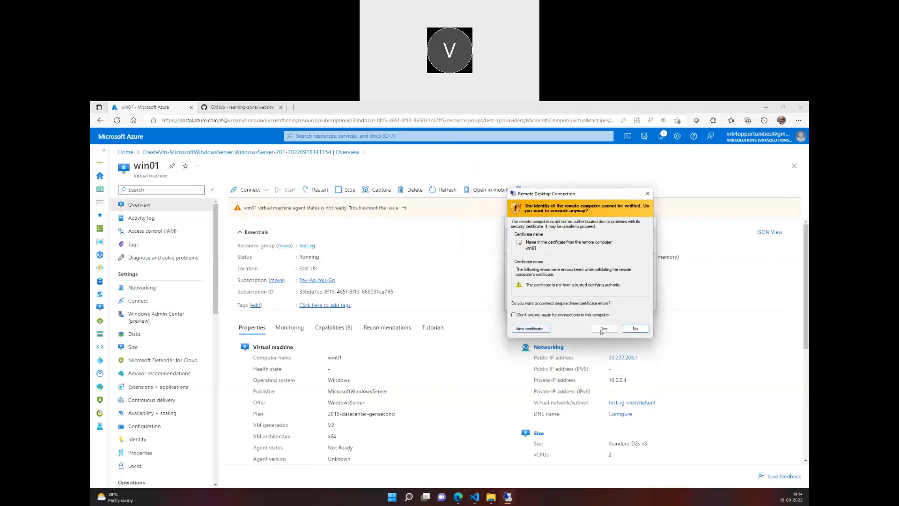
click(602, 329)
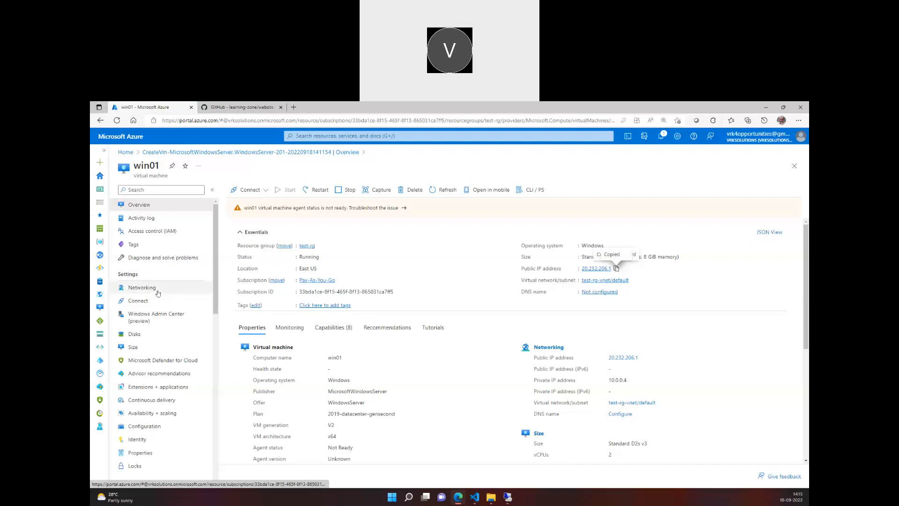
Add the Allow_HTTP inbound port rule for port 80 in win01's networking settings.
click(141, 287)
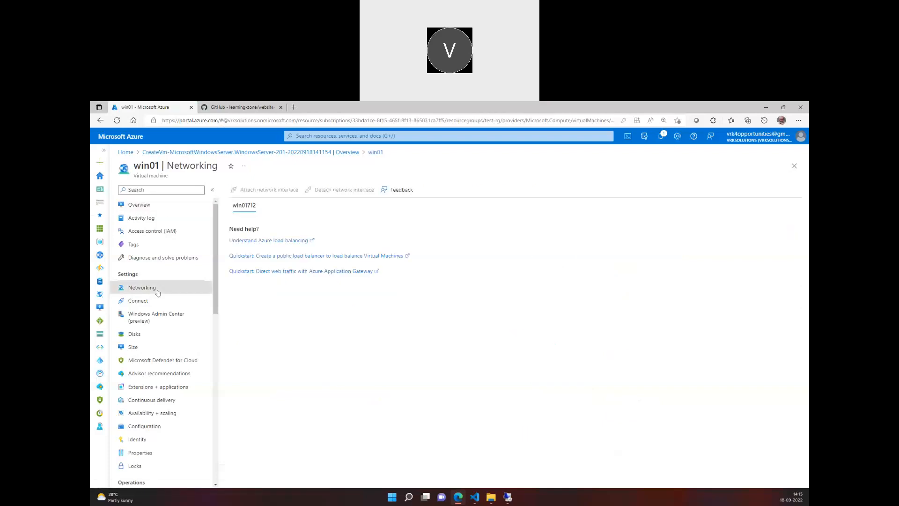
click(142, 287)
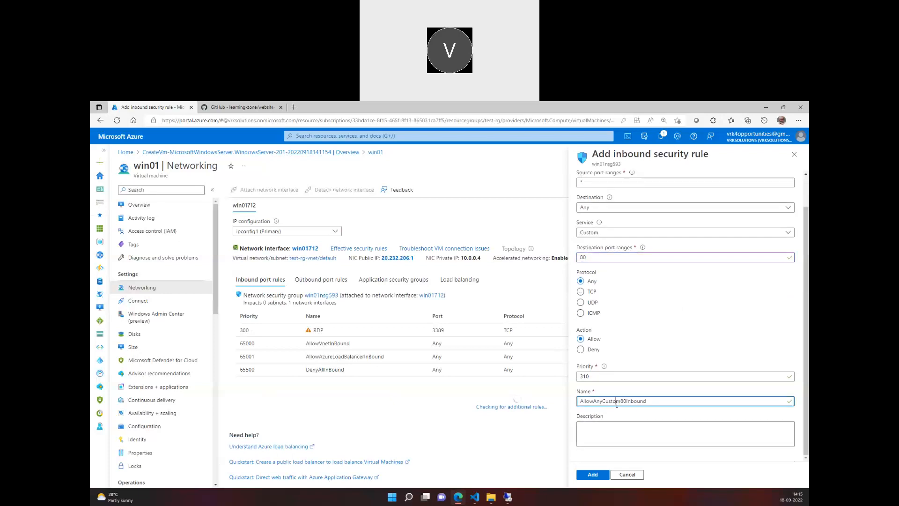
text(Allow_HTTP)
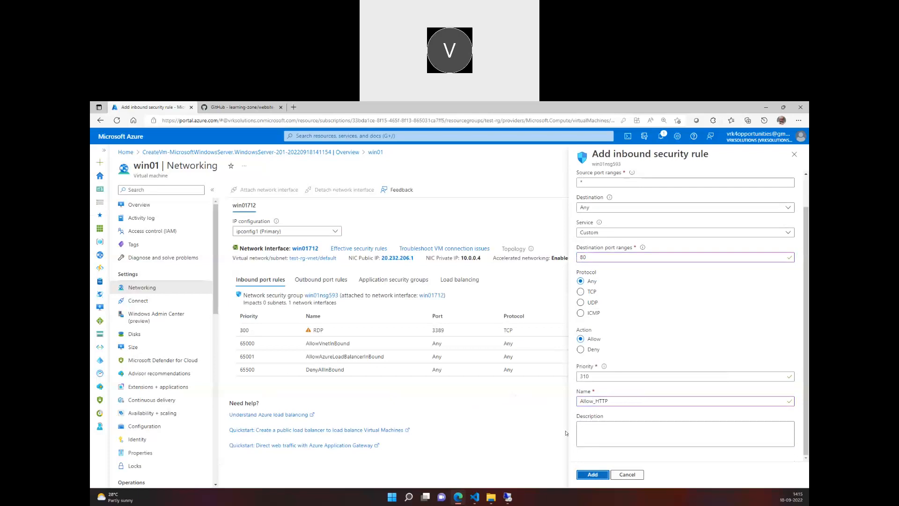
click(592, 474)
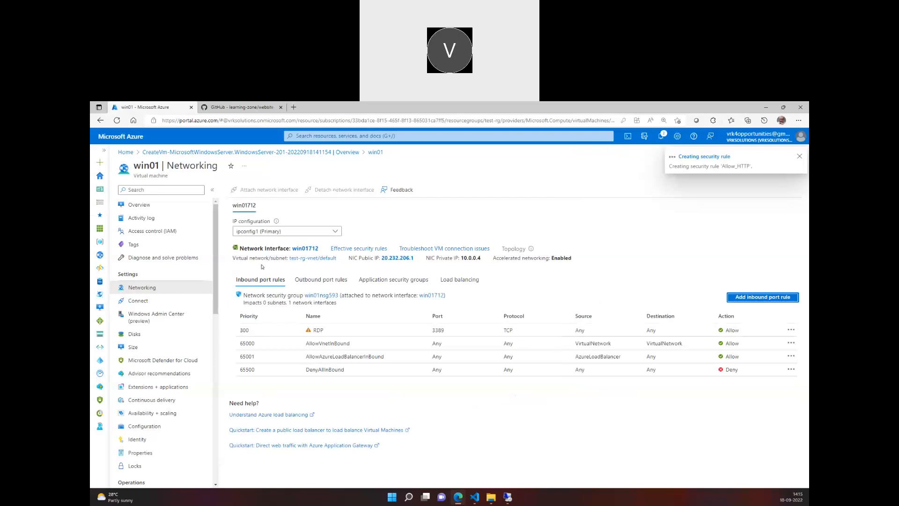
click(238, 108)
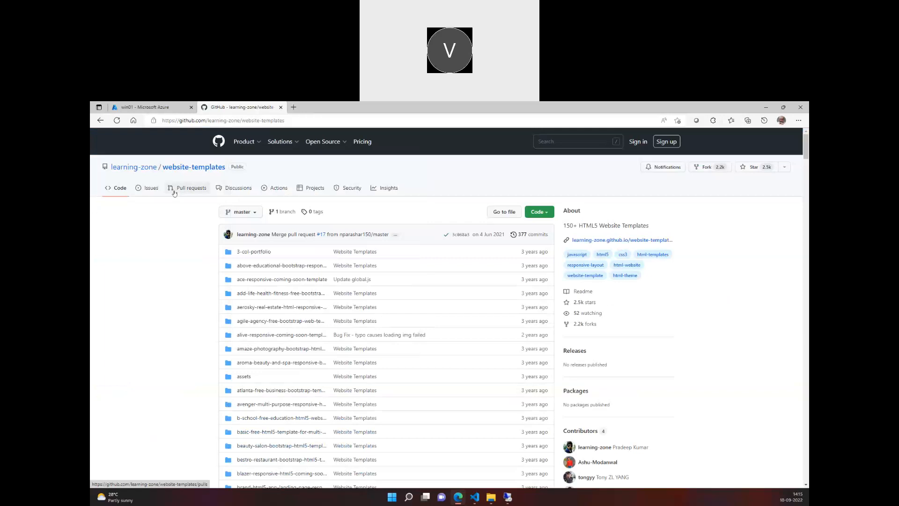
scroll(down, 3)
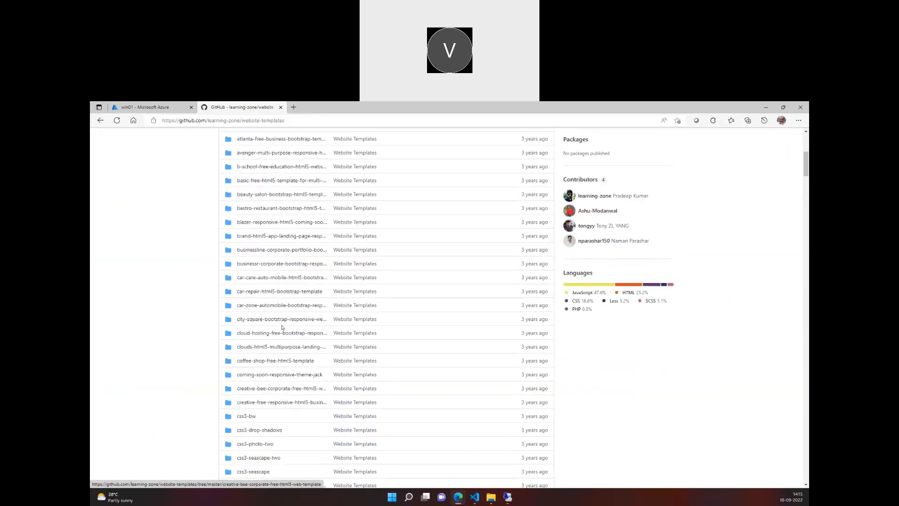
scroll(up, 3)
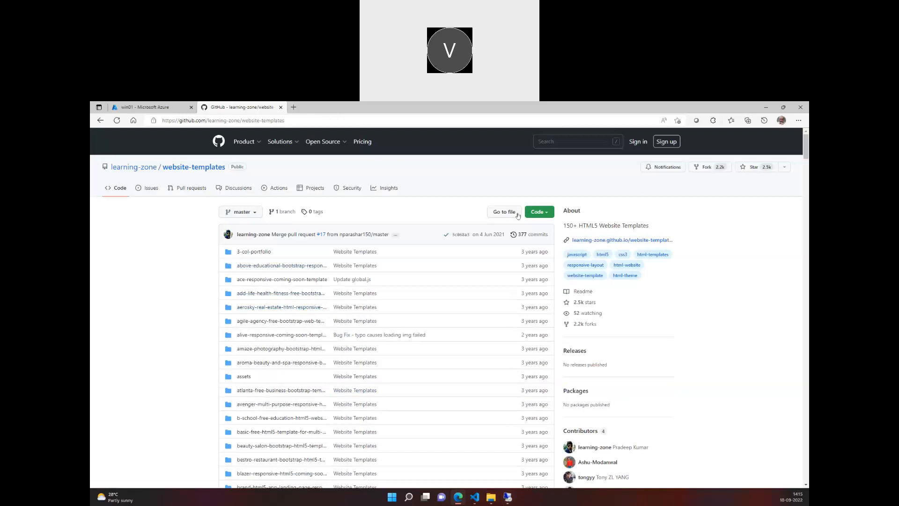
click(537, 212)
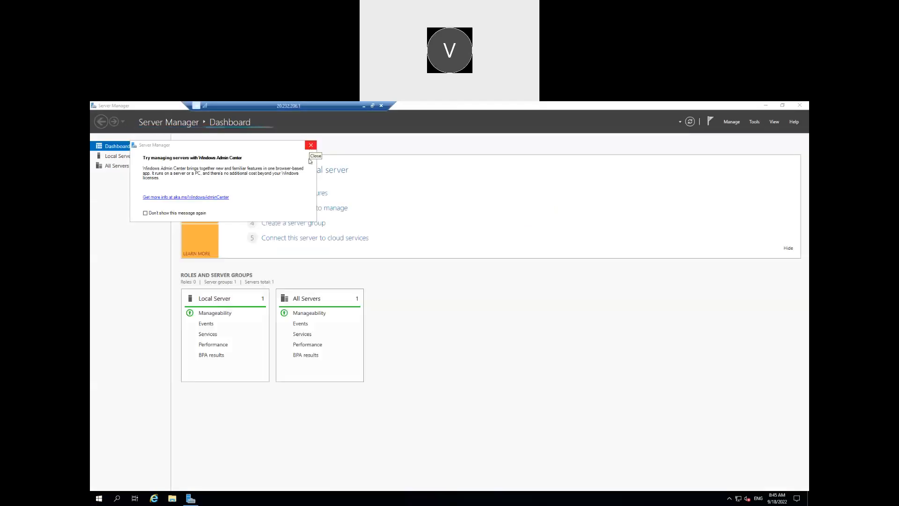
Reopen Server Manager from the Start search and close the Windows Admin Center pop-up.
click(311, 145)
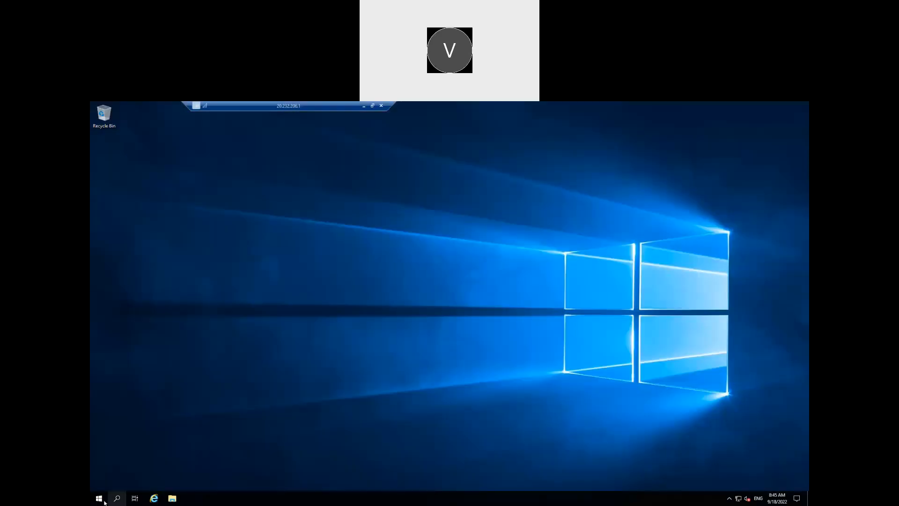
click(99, 498)
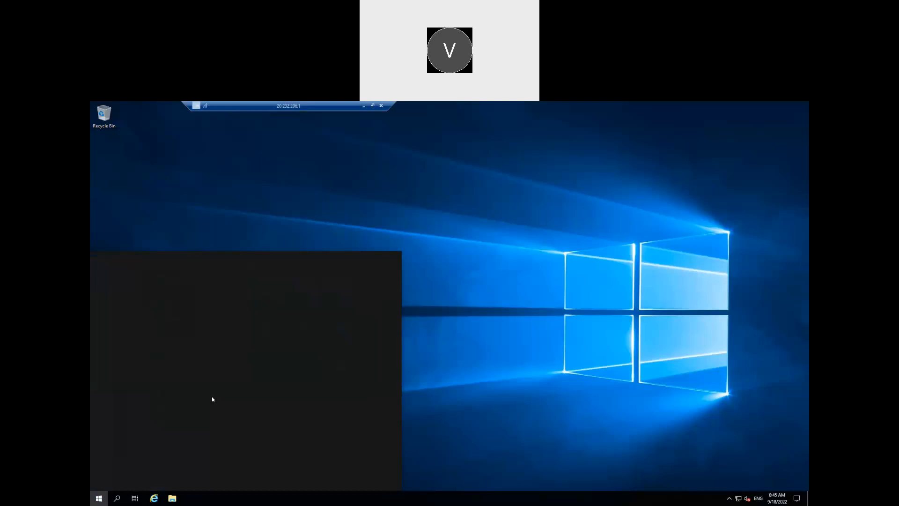
text(windows)
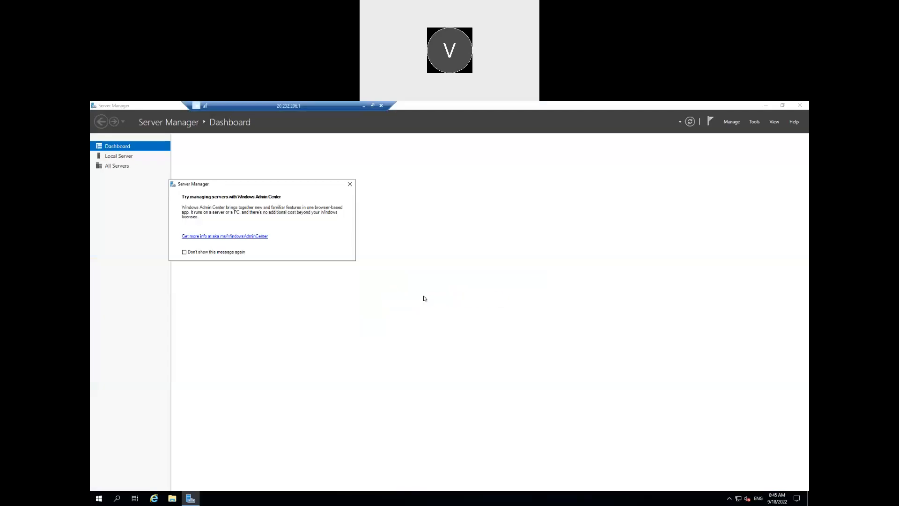
click(350, 184)
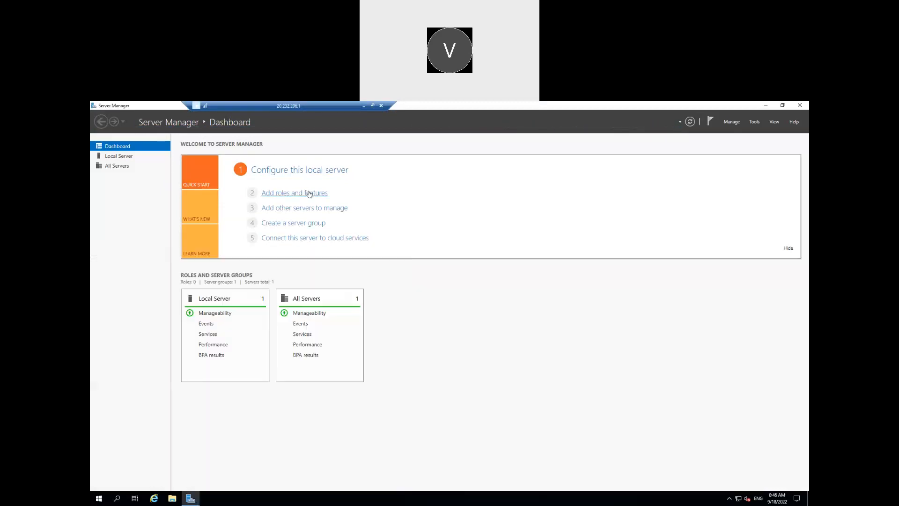
Launch Add Roles and Features with role-based installation targeting win01.
click(294, 192)
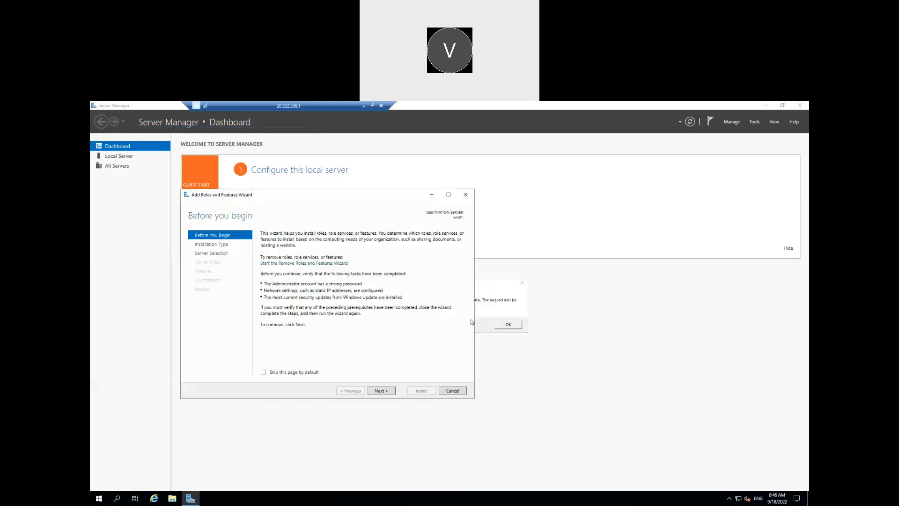
click(507, 324)
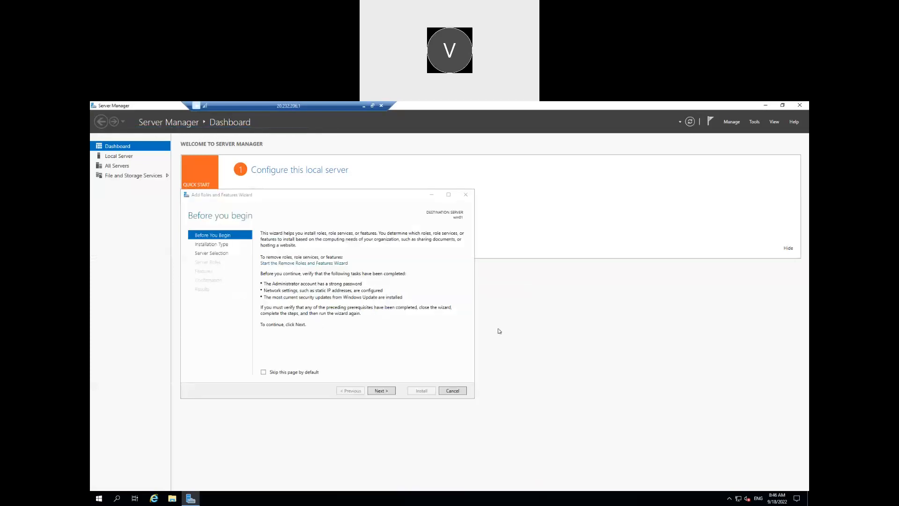
click(380, 391)
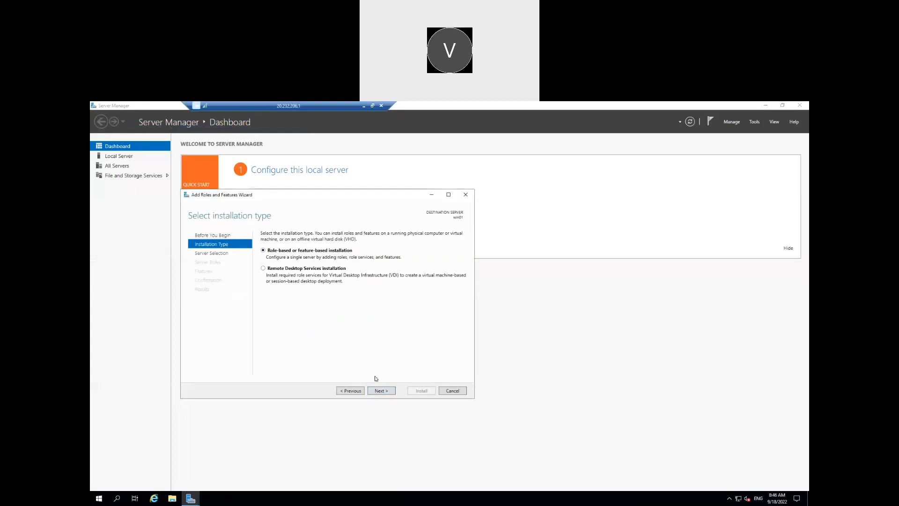
click(381, 391)
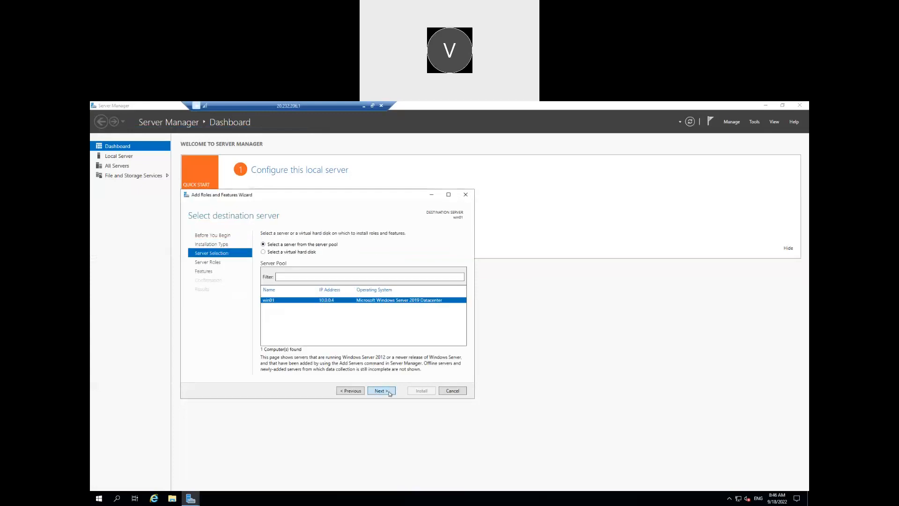
click(380, 391)
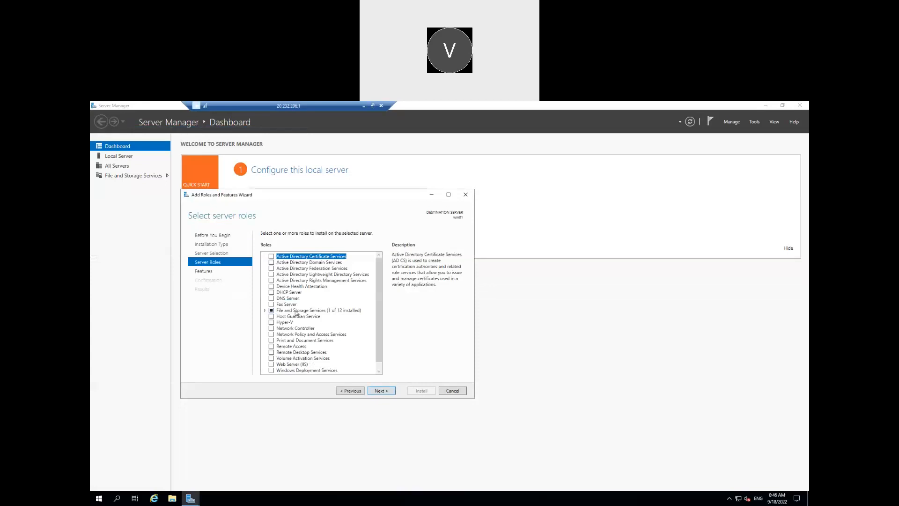
Select Web Server (IIS) with its management tools and continue past the role pages.
click(292, 357)
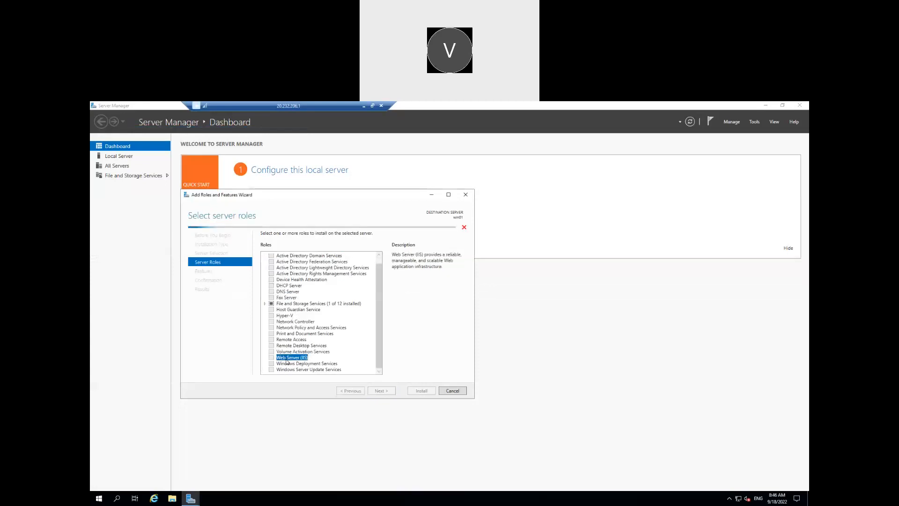
click(272, 357)
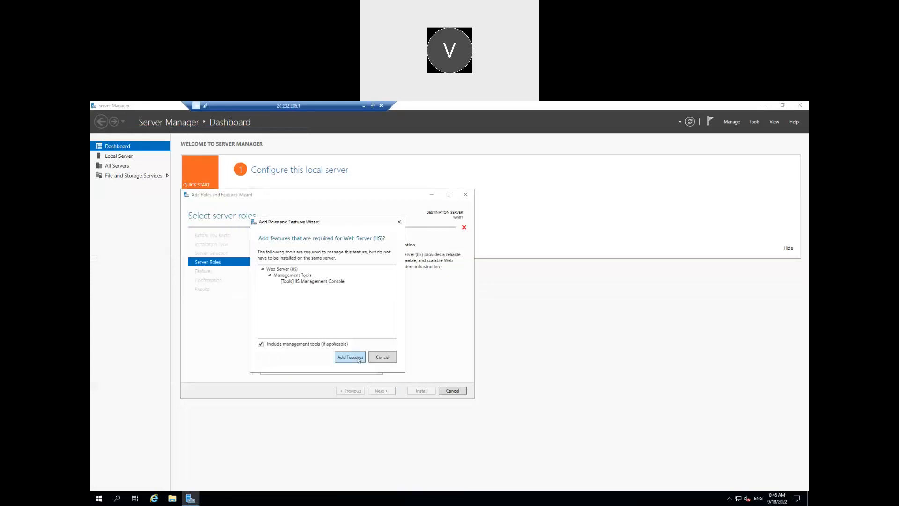
click(350, 357)
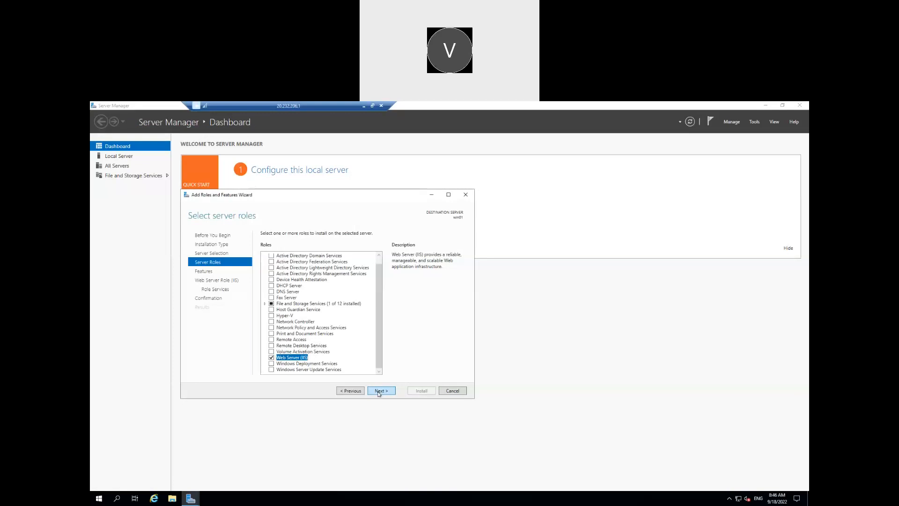
click(380, 390)
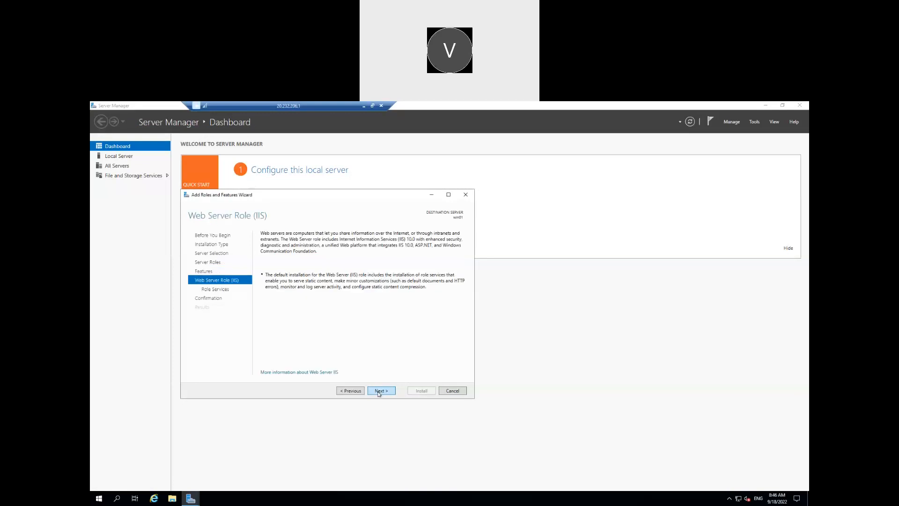
click(380, 390)
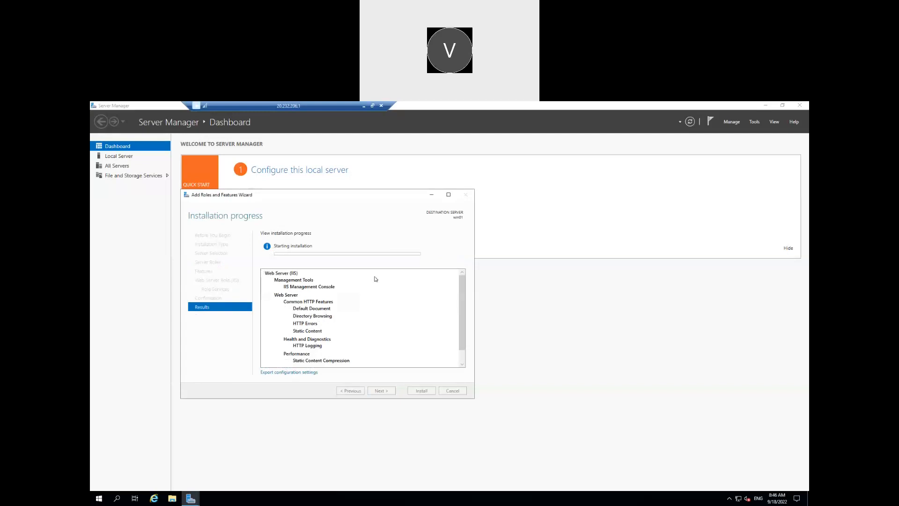
mouse_move(353, 342)
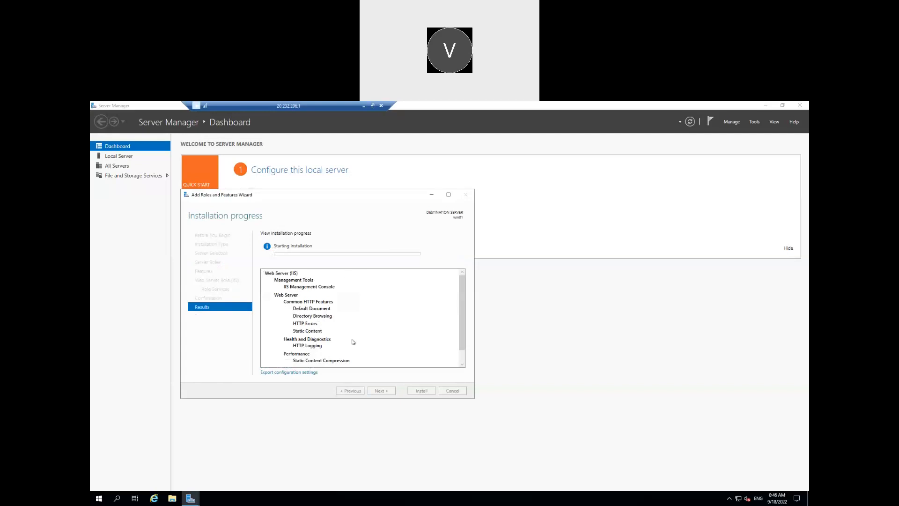
mouse_move(369, 277)
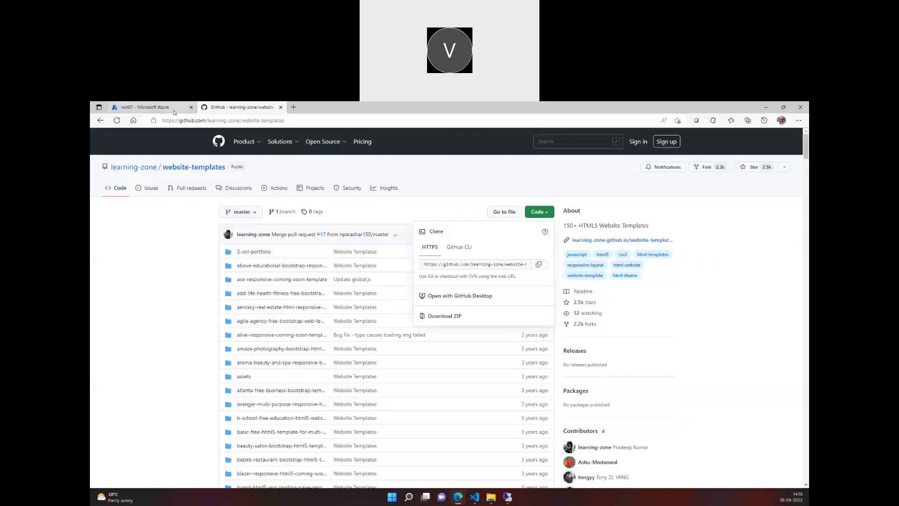
Load public IP 20.232.206.1 in a new Edge tab, which times out as unreachable.
click(146, 107)
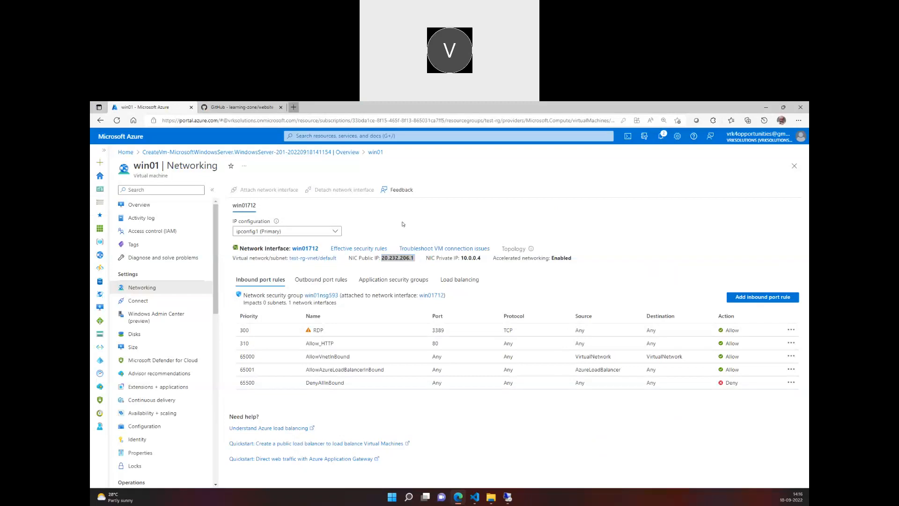
click(293, 106)
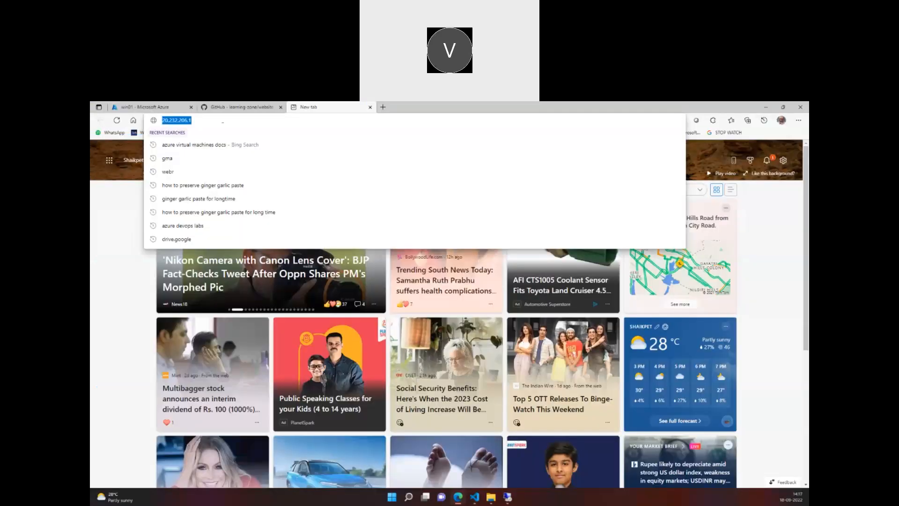
click(152, 107)
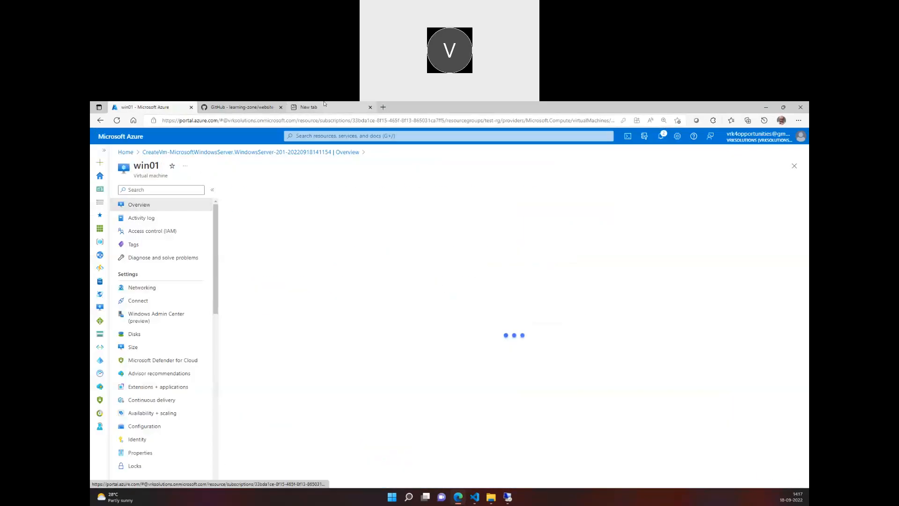
click(308, 107)
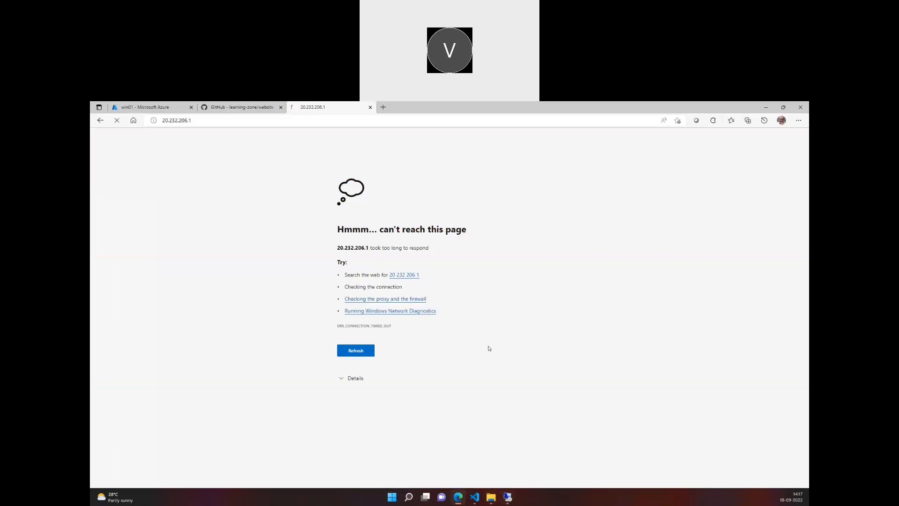
click(146, 106)
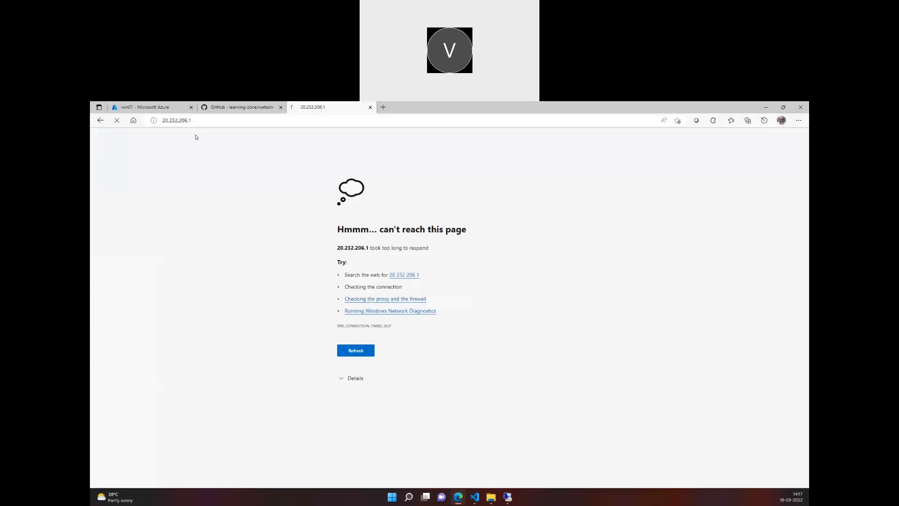
mouse_move(225, 140)
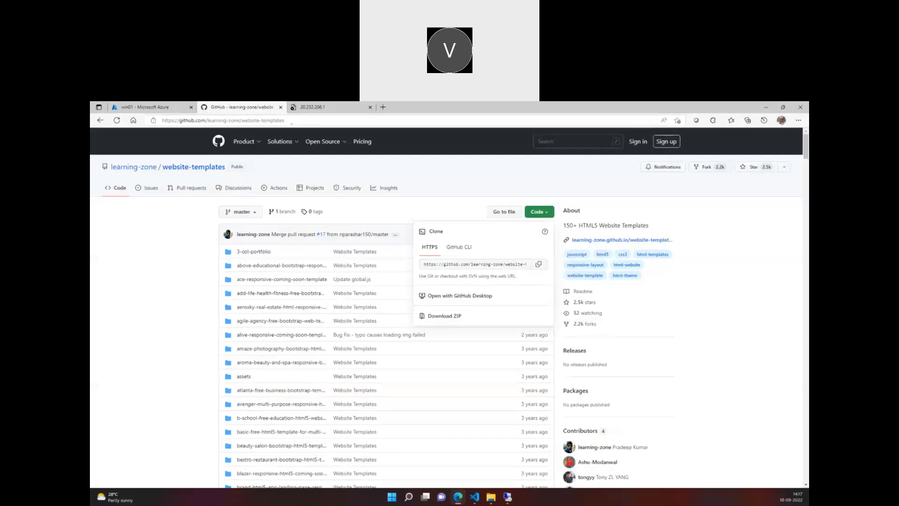
Open the add-life-health-fitness-free-bootstrap-html5-template folder inside the local website-templates folder.
click(222, 120)
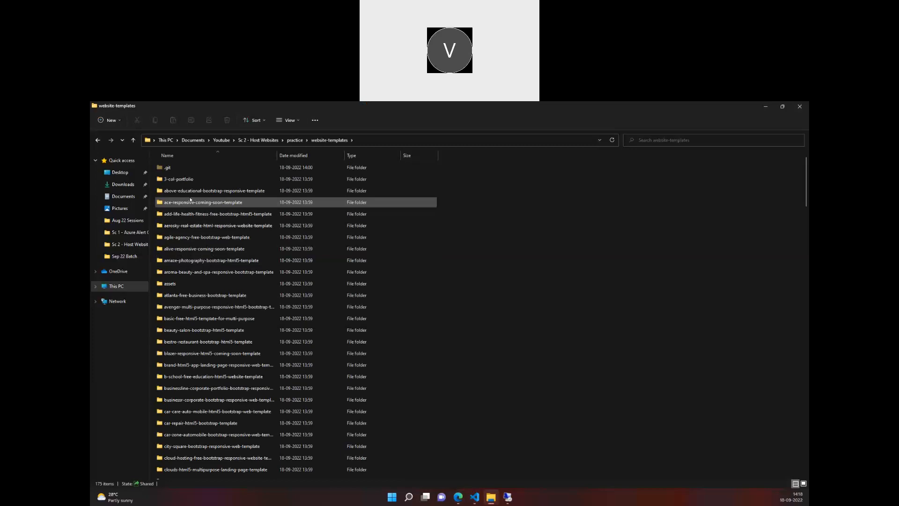
click(212, 260)
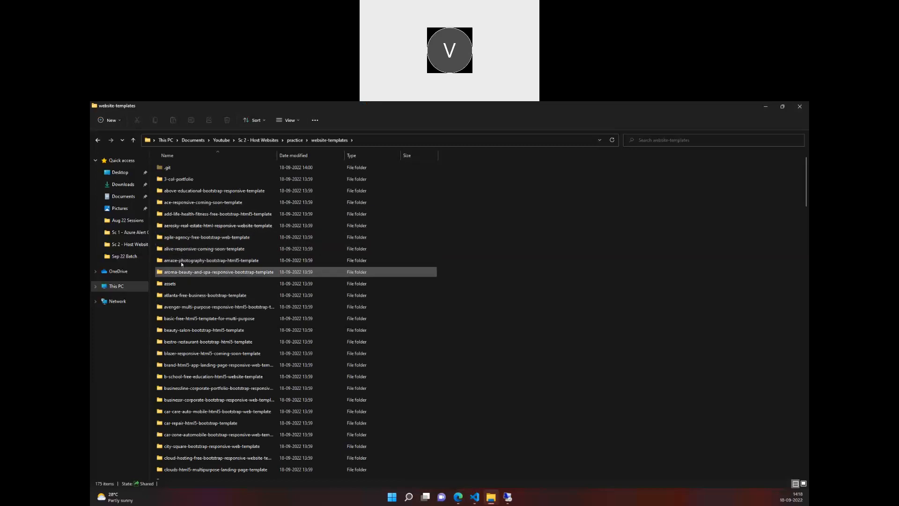
click(216, 213)
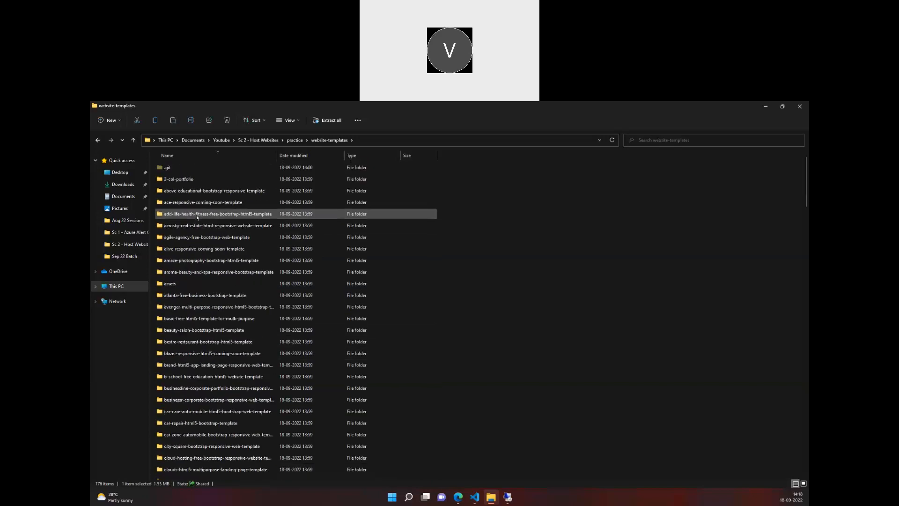
double_click(216, 213)
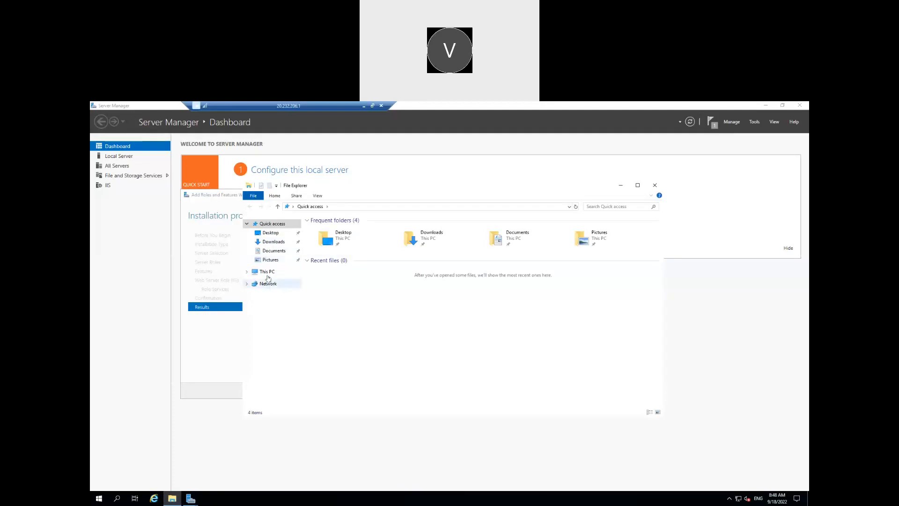
Browse to C:\inetpub\wwwroot on the server and reload the public IP page.
click(266, 271)
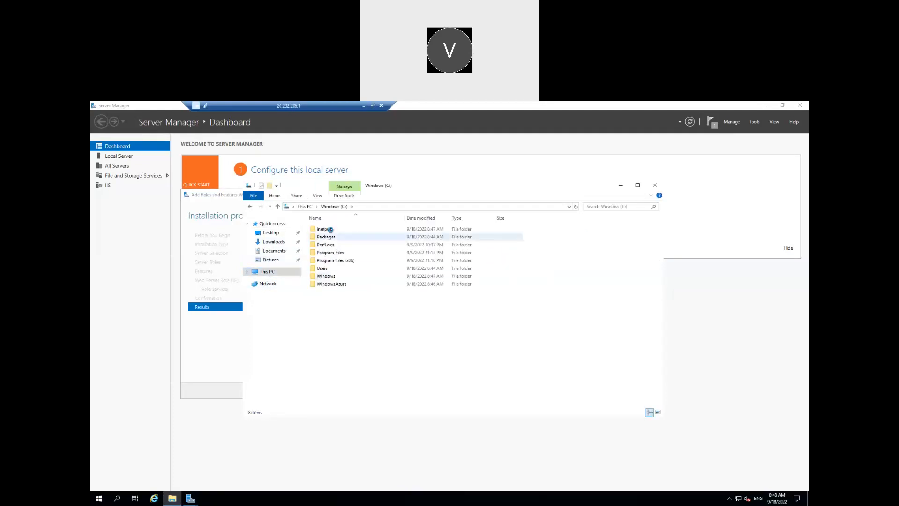
double_click(324, 229)
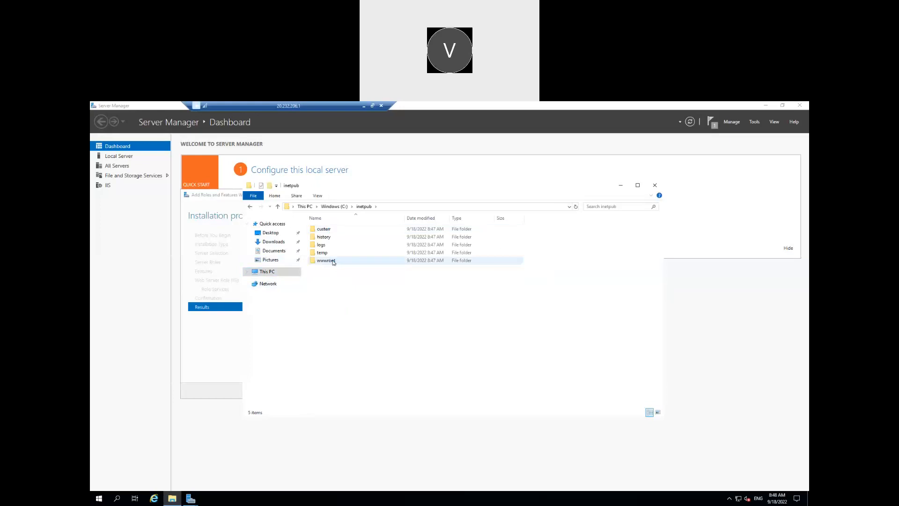
double_click(327, 260)
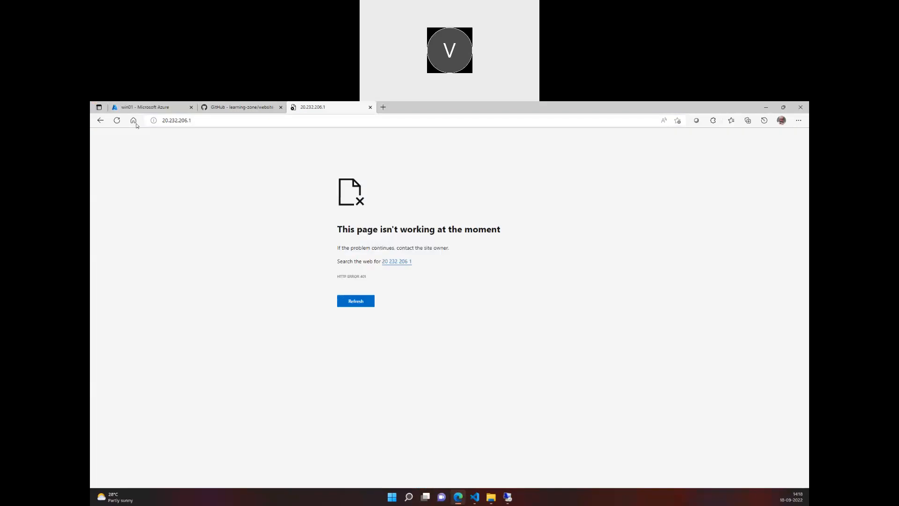
click(355, 300)
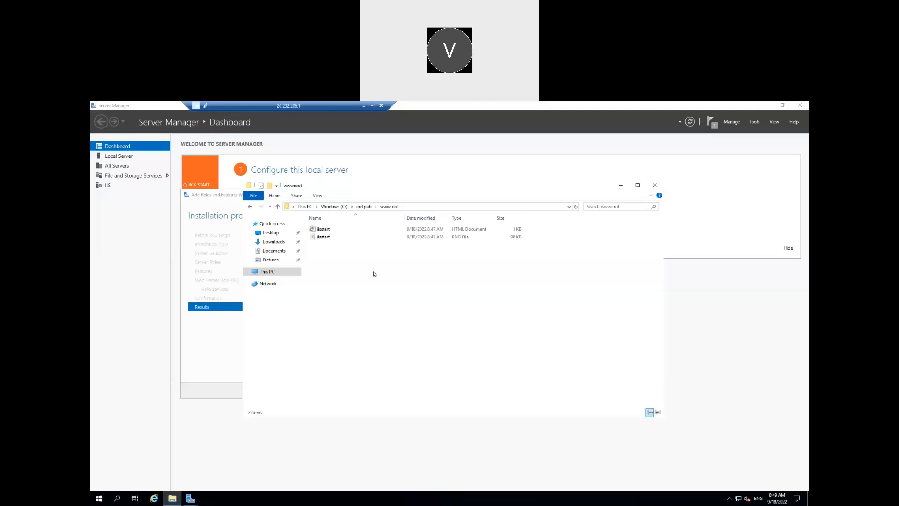
mouse_move(369, 256)
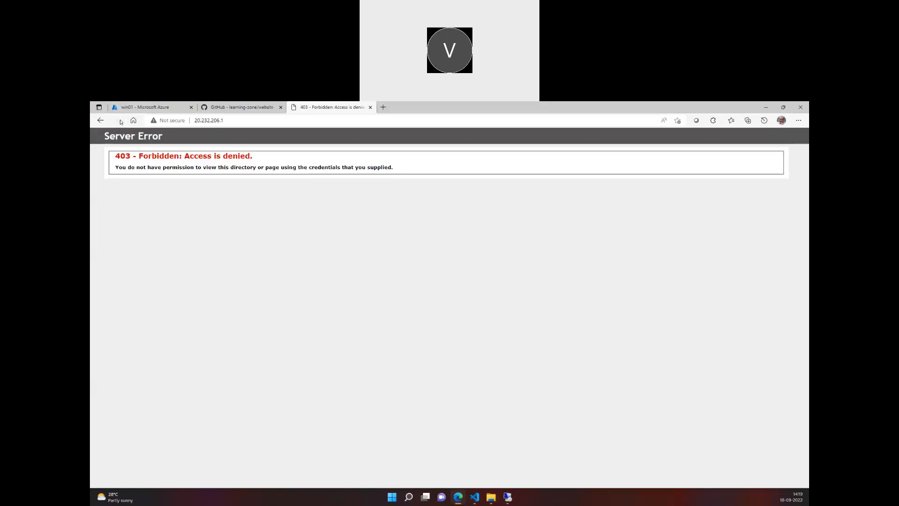
Reload 20.232.206.1 repeatedly until it gets past the 403 Forbidden error.
click(208, 120)
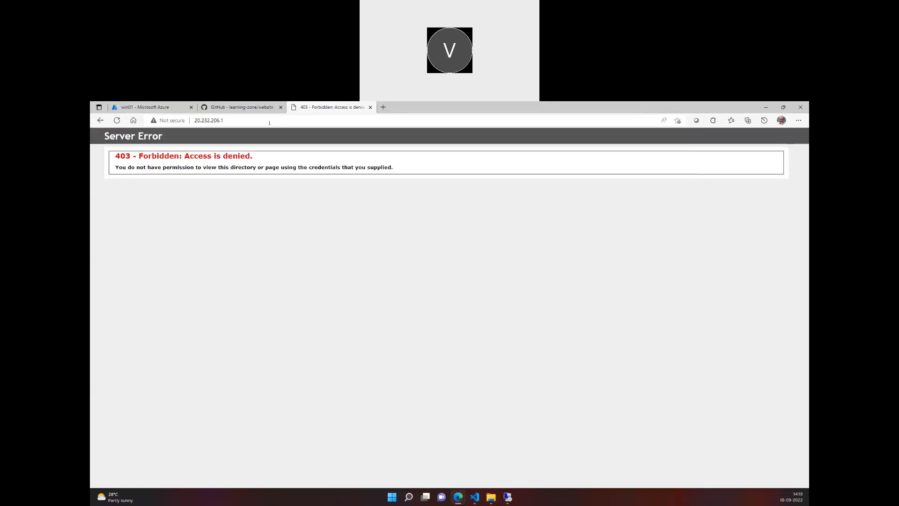
click(208, 120)
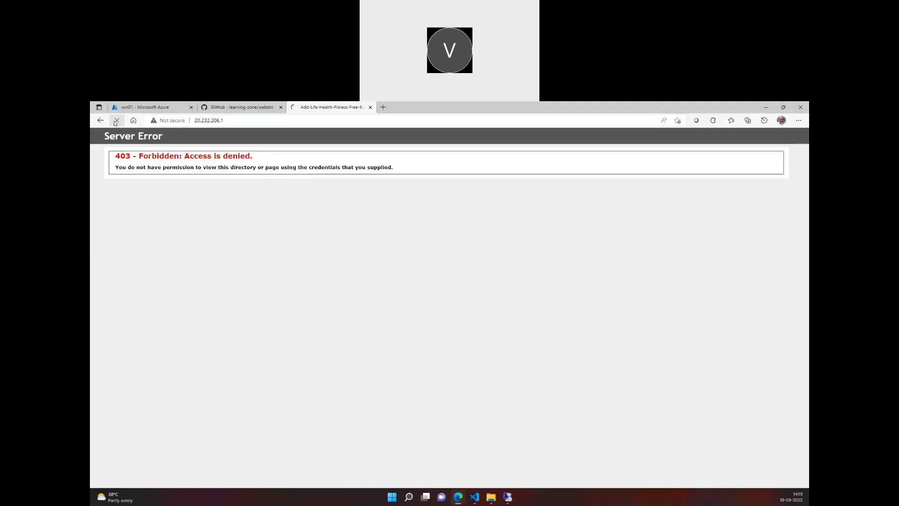
click(116, 120)
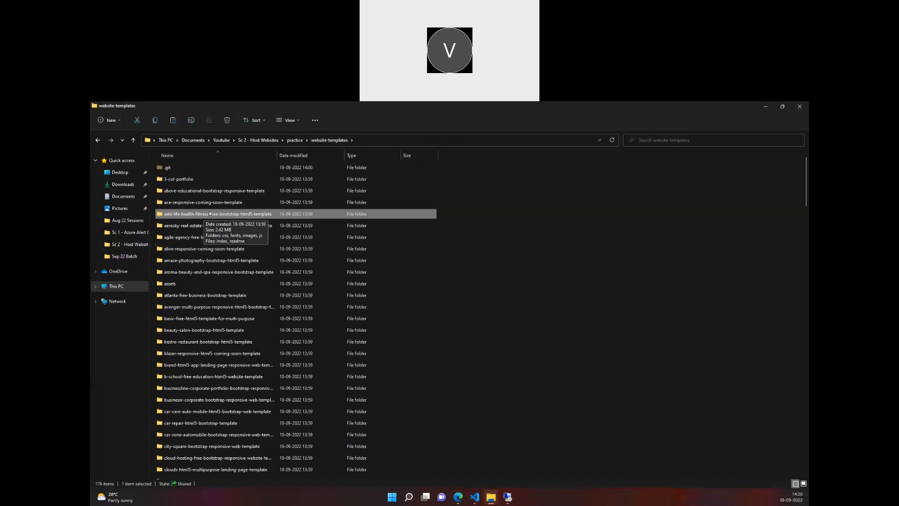
mouse_move(506, 497)
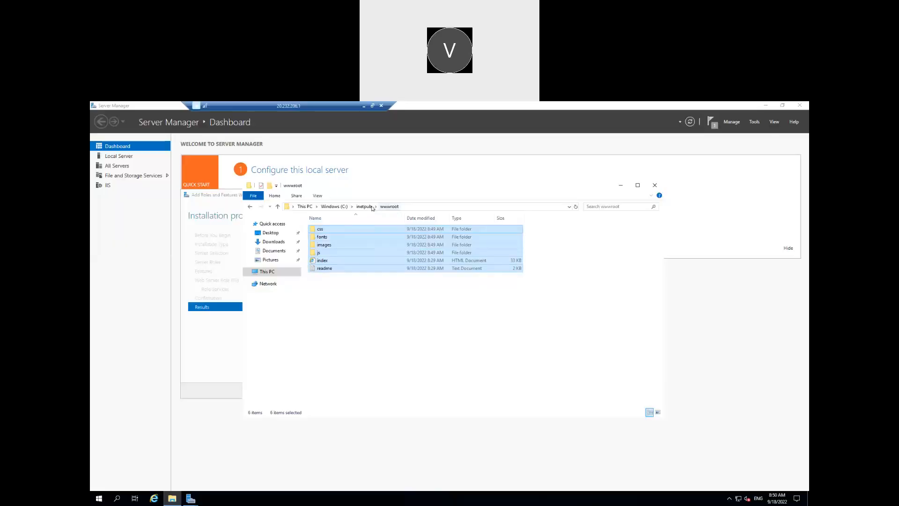
Go up to inetpub and reopen wwwroot to confirm the fitness template files.
click(363, 207)
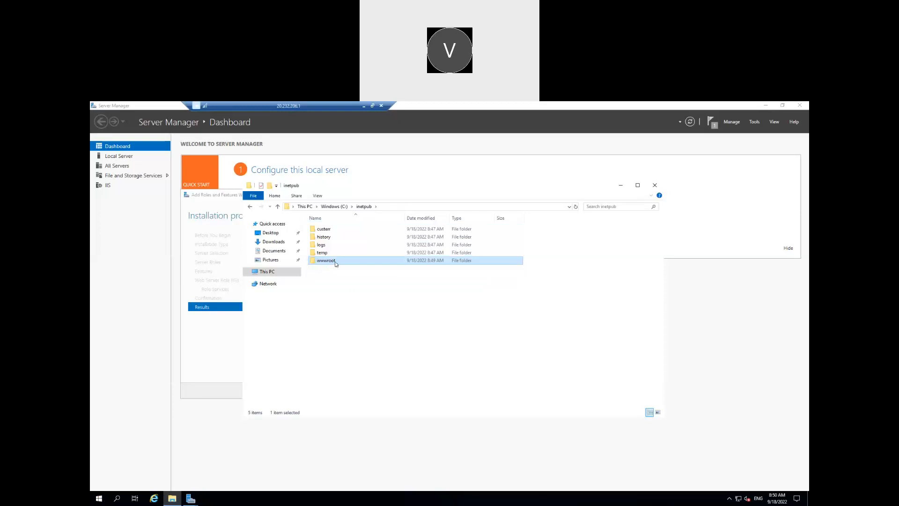
double_click(326, 260)
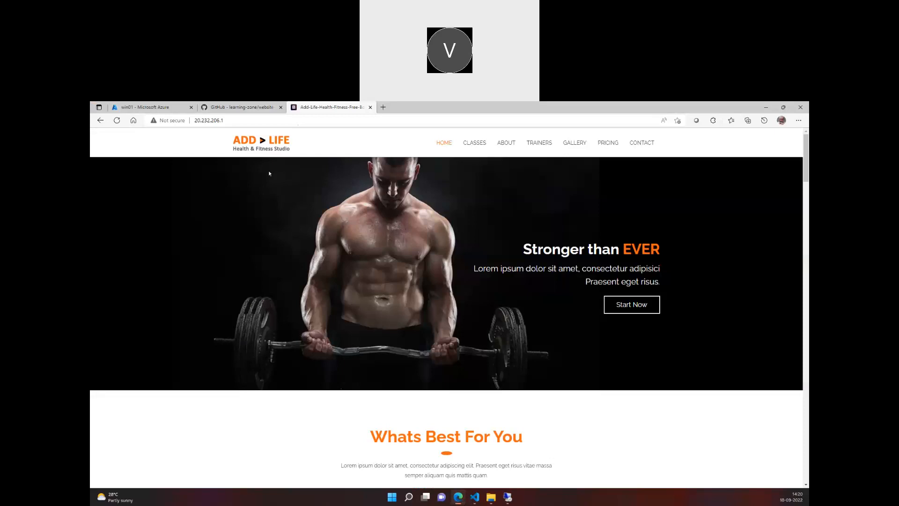
mouse_move(189, 163)
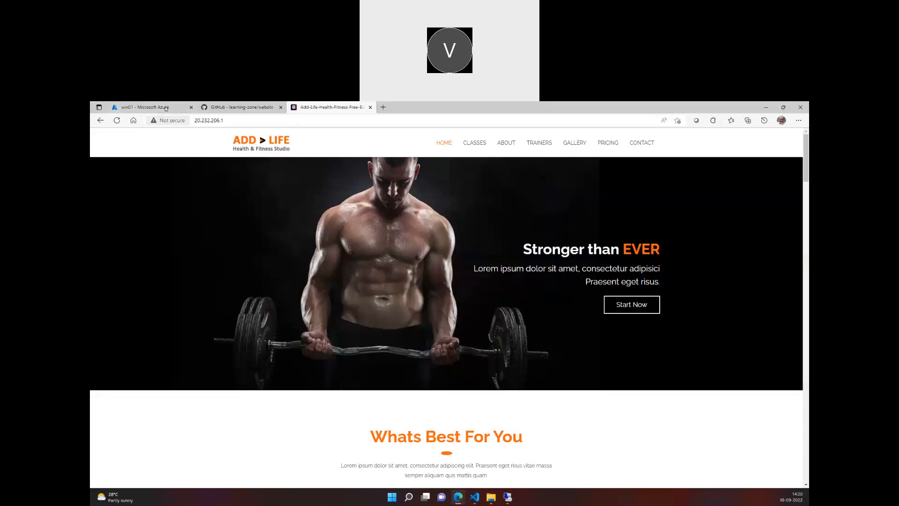
Switch back to the win01 VM overview tab in the Azure portal.
click(152, 107)
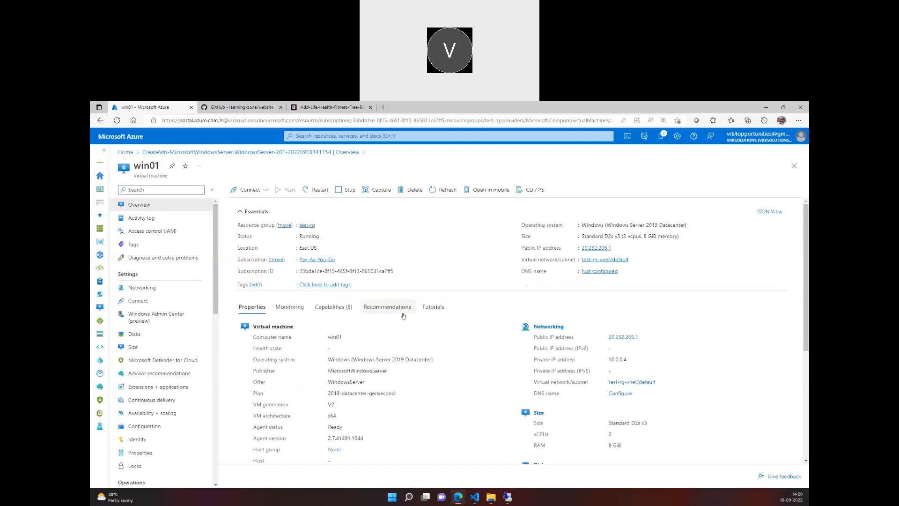